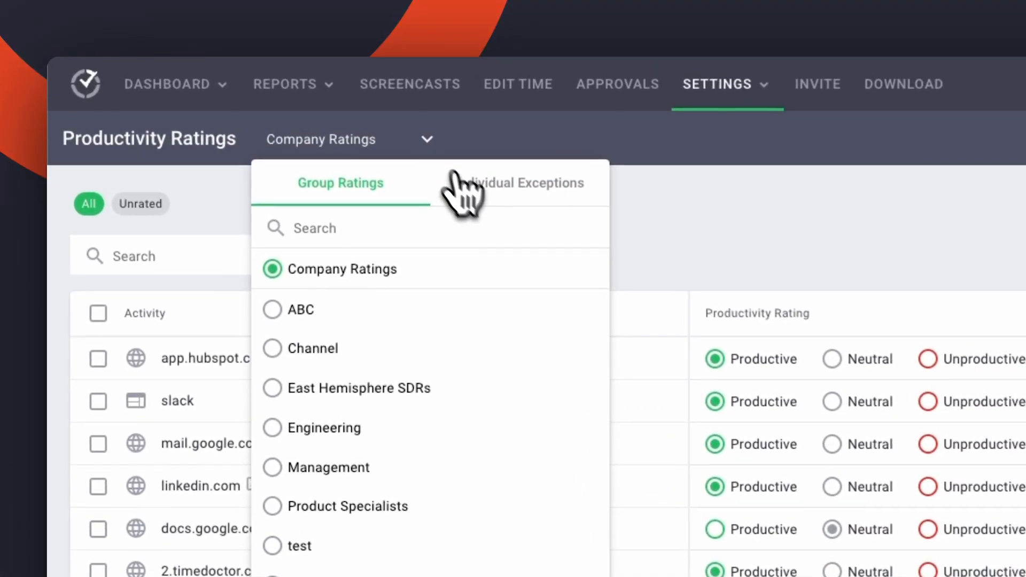
Switch to Individual Exceptions, pick a user, and search their activities for vimeo
click(519, 182)
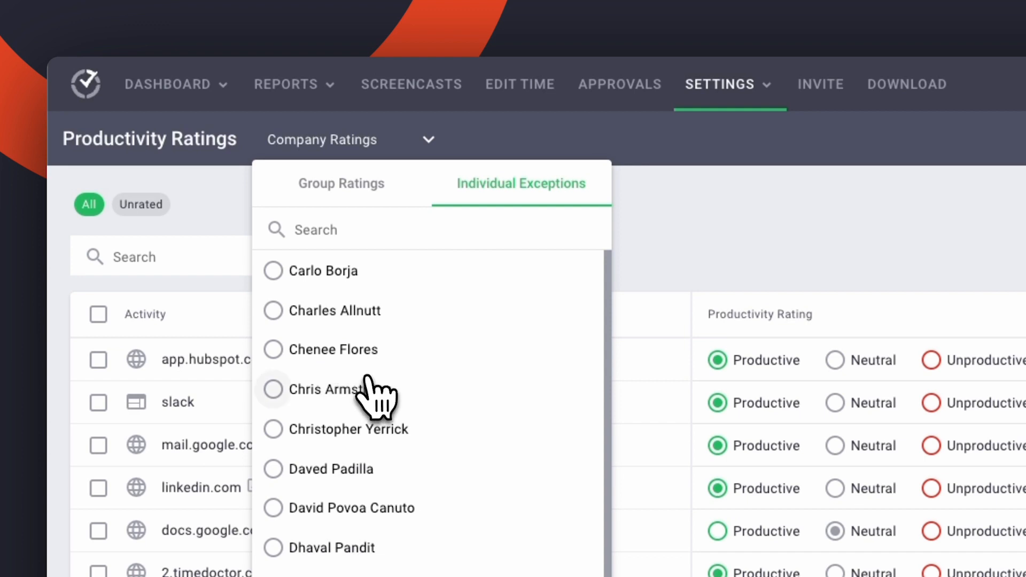
click(333, 389)
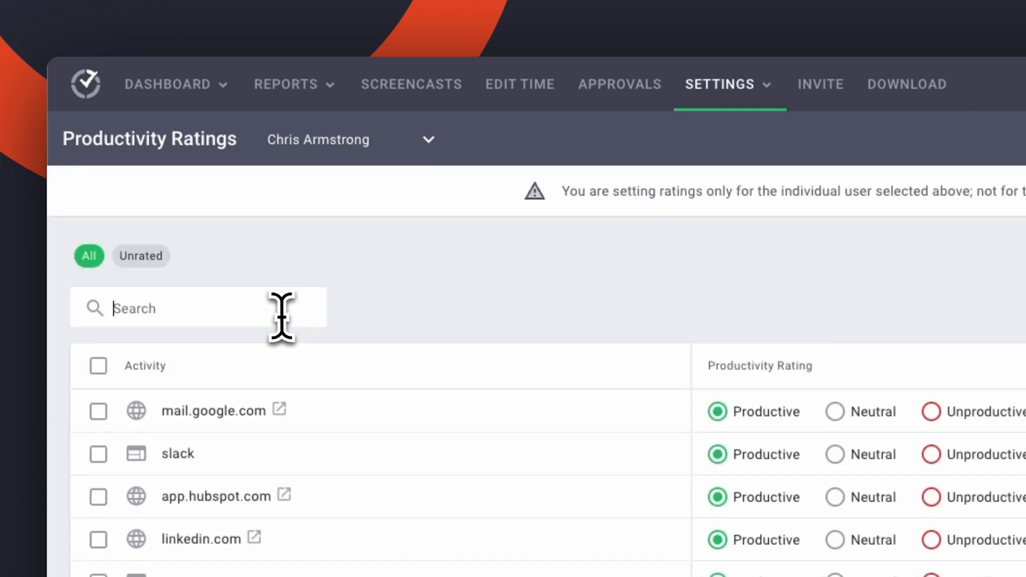
text(vimeo)
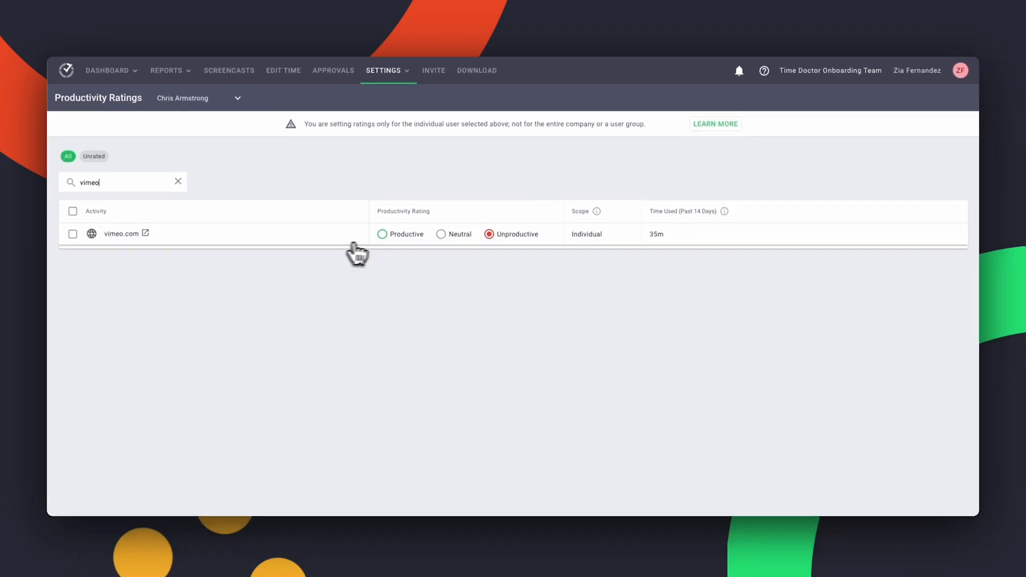
mouse_move(489, 251)
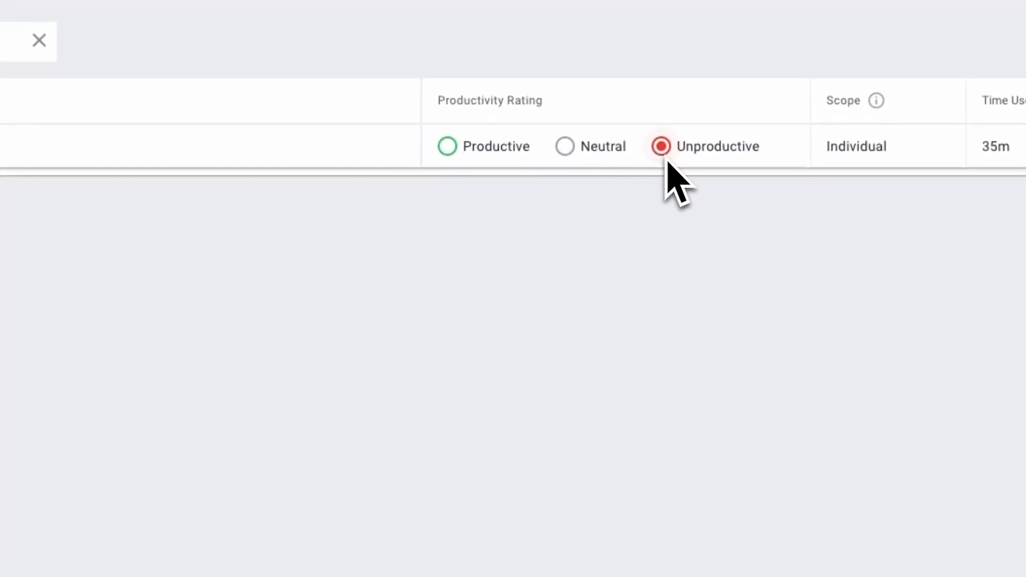
mouse_move(591, 190)
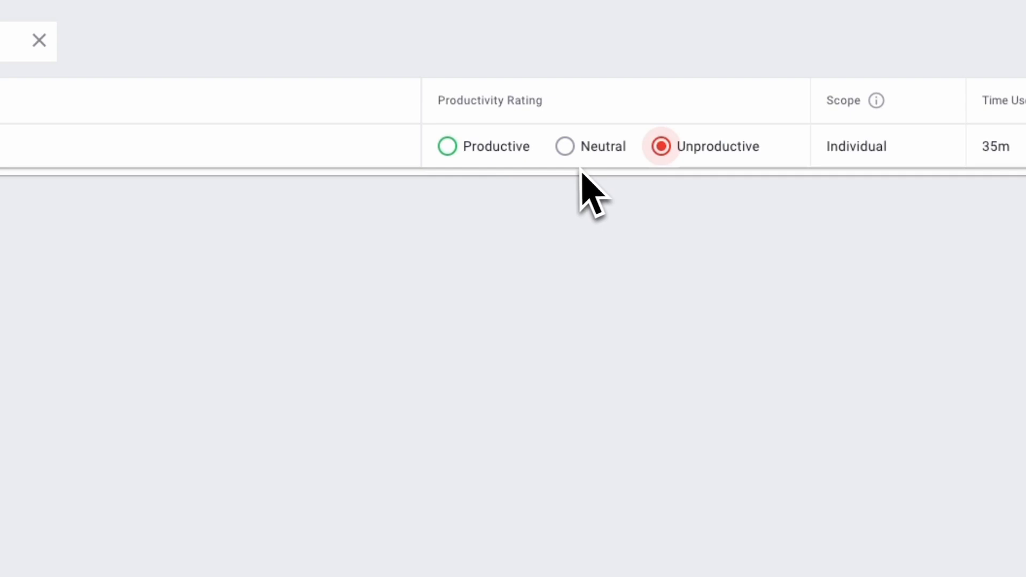
mouse_move(591, 181)
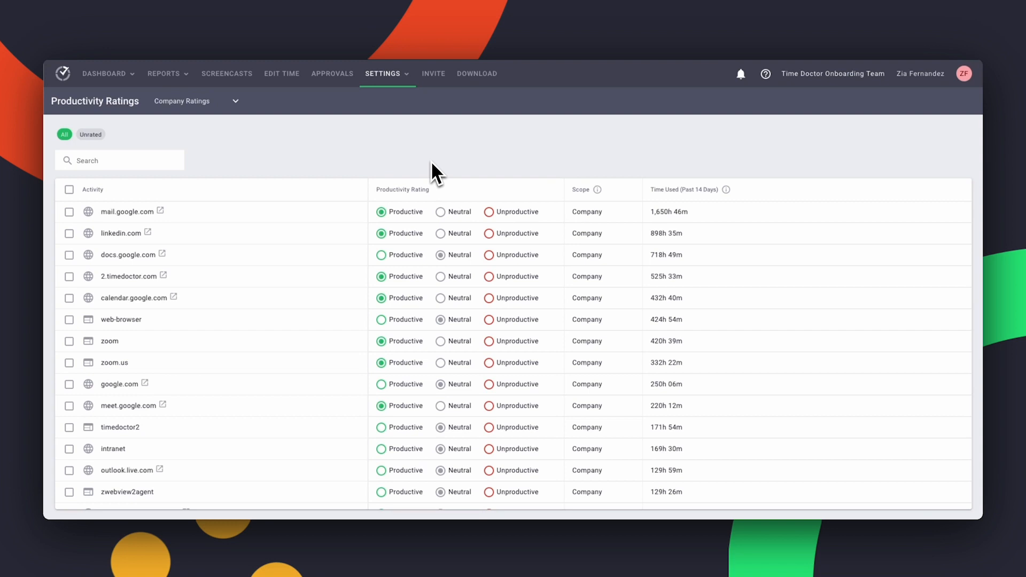
mouse_move(256, 164)
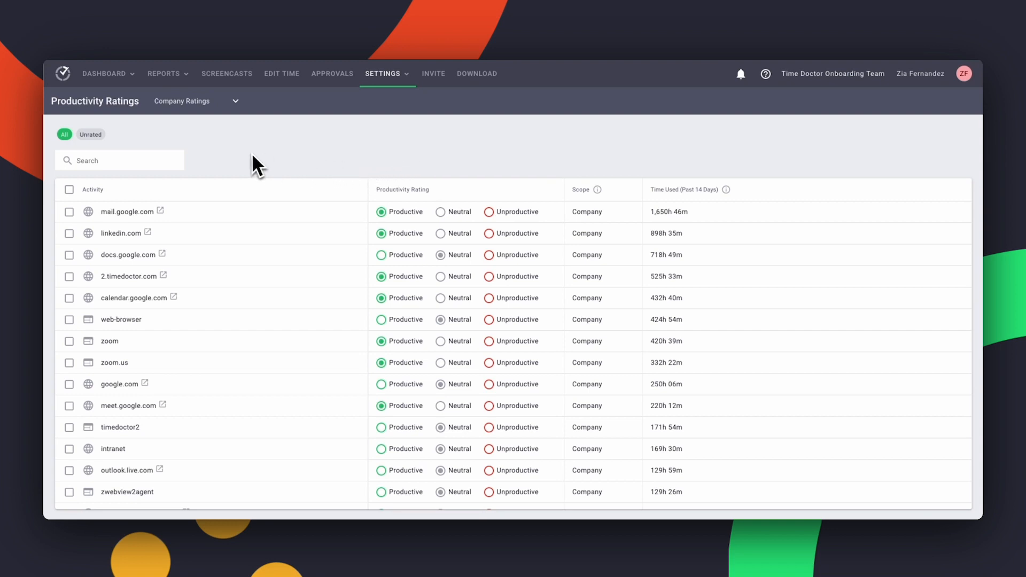
mouse_move(129, 152)
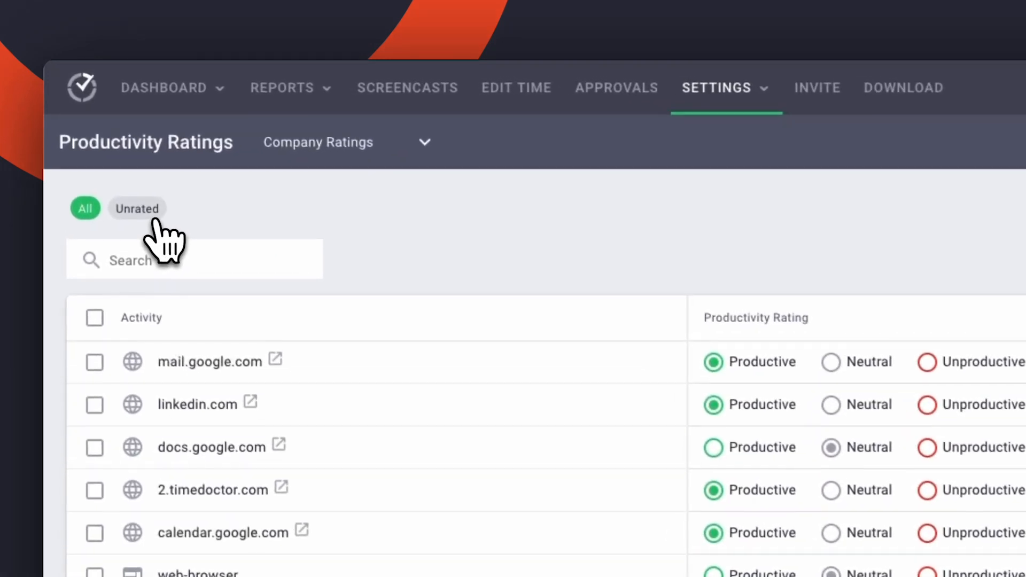
Filter the company ratings list to show only Unrated activities
click(137, 209)
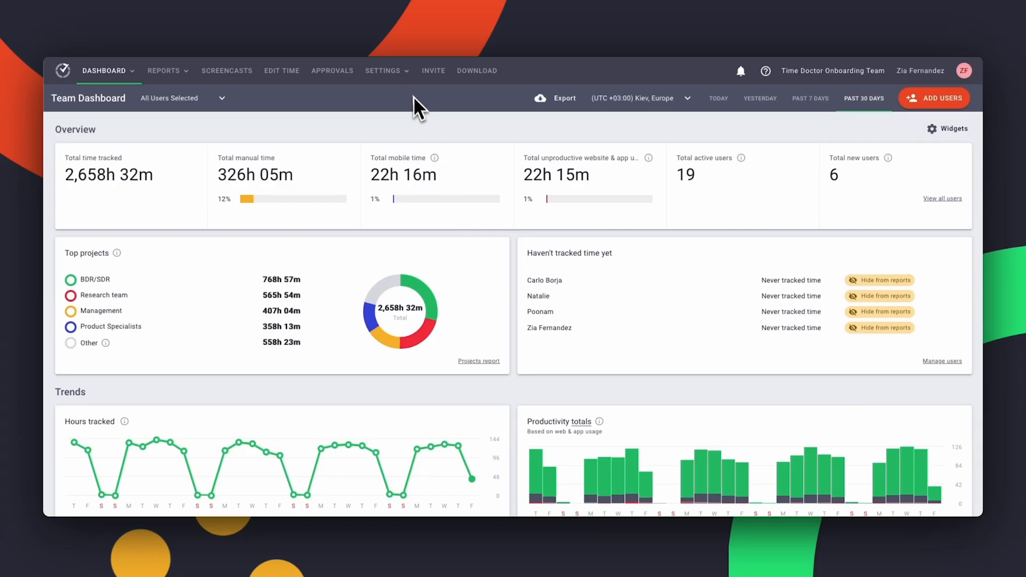
In Company Settings, switch on 'Allow managers to set productivity ratings'
click(382, 70)
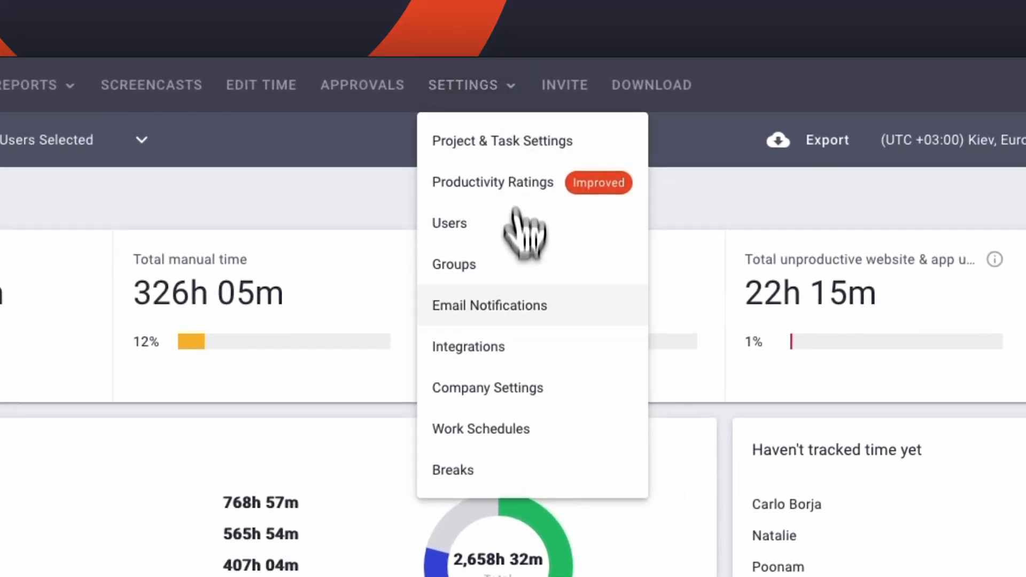
click(487, 387)
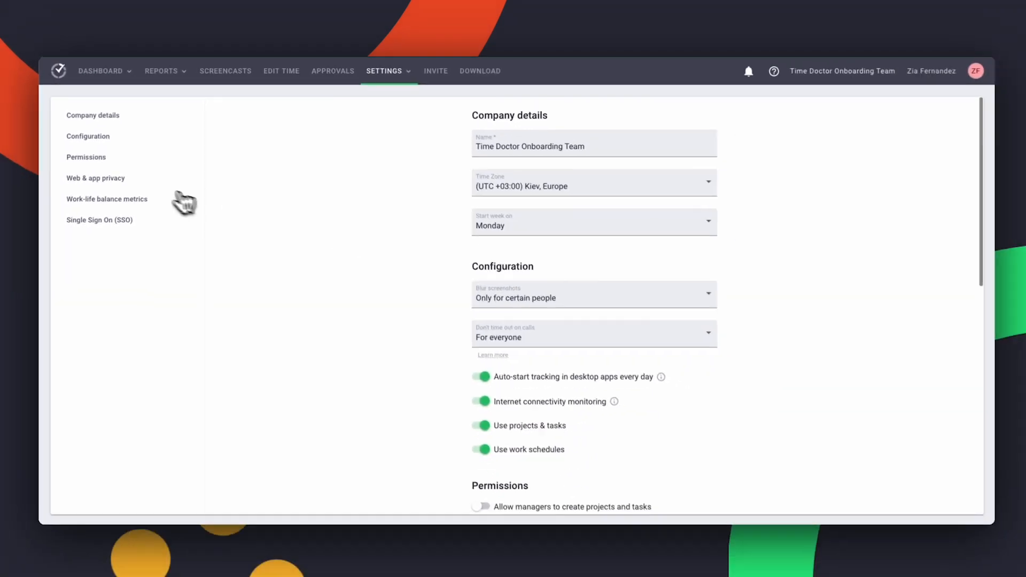
scroll(down, 3)
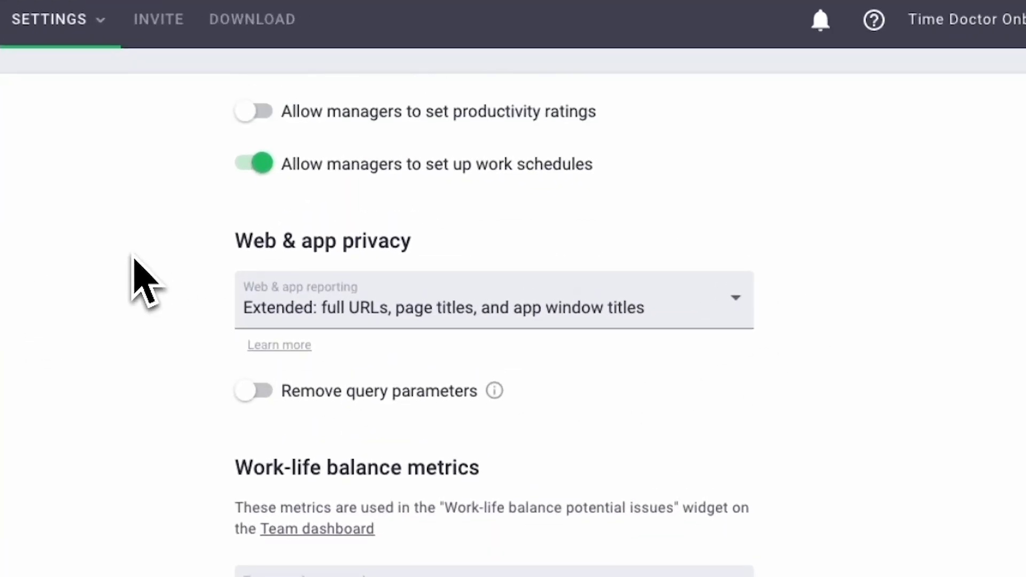
scroll(up, 3)
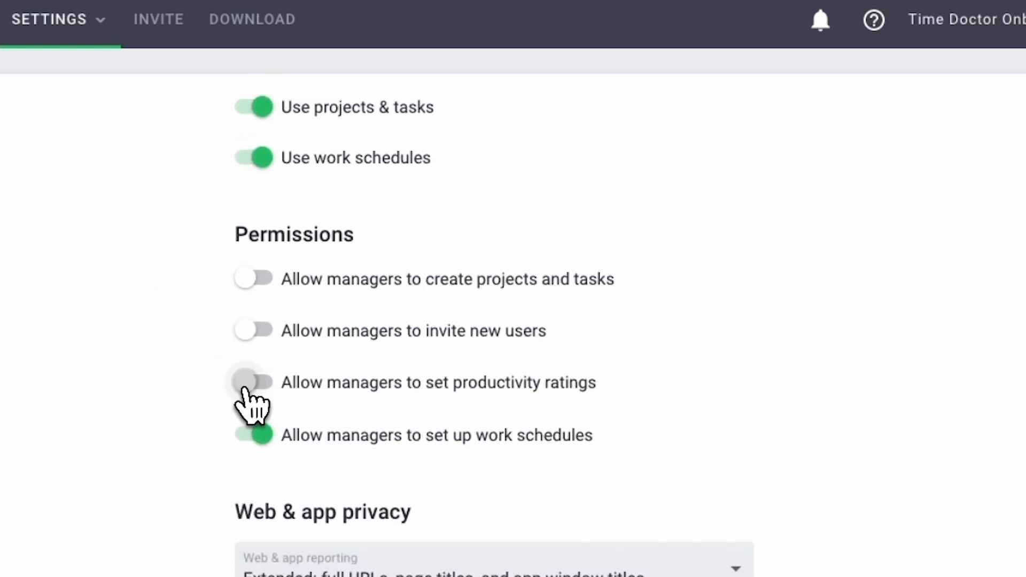
click(254, 382)
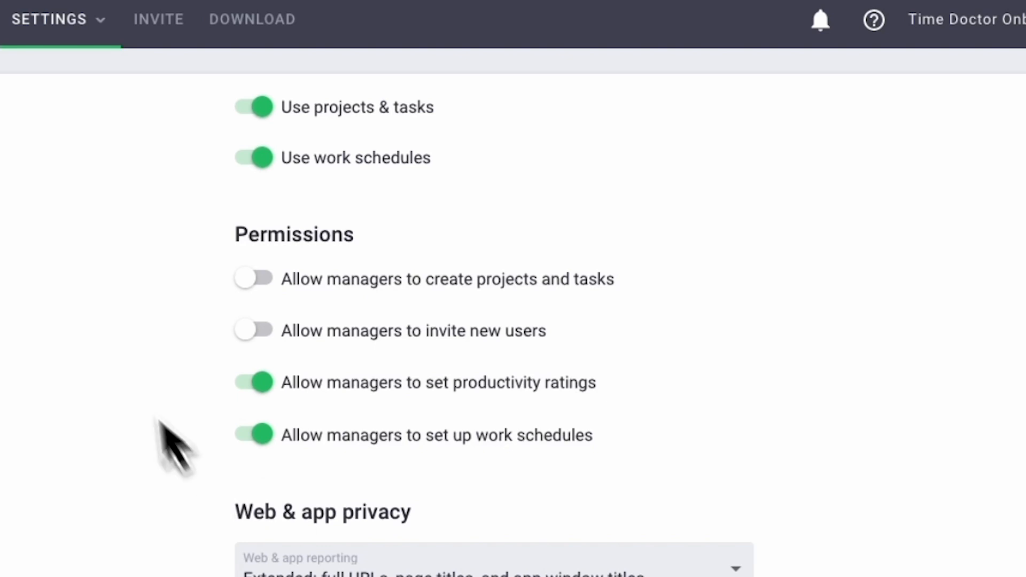
mouse_move(254, 330)
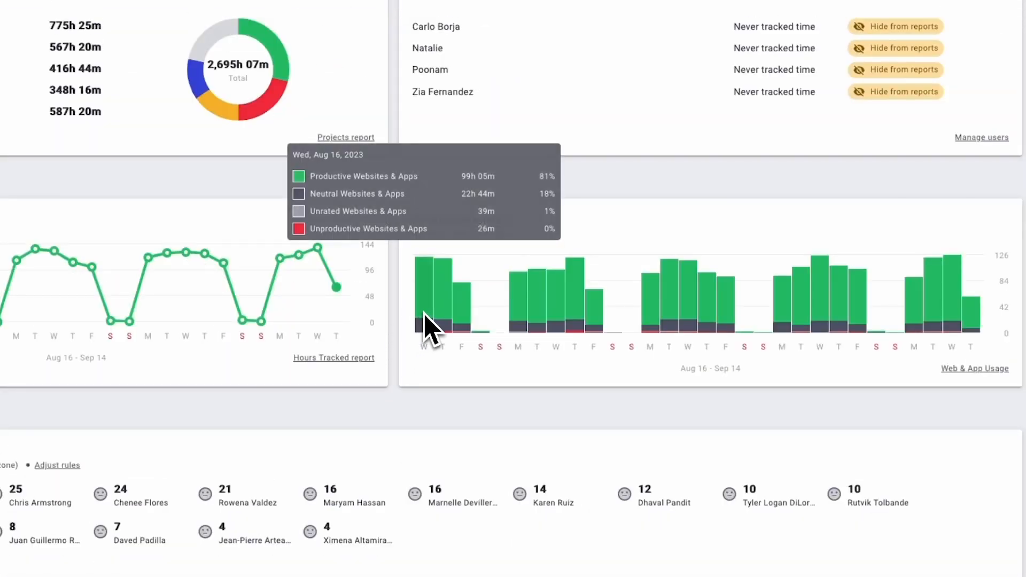
mouse_move(446, 321)
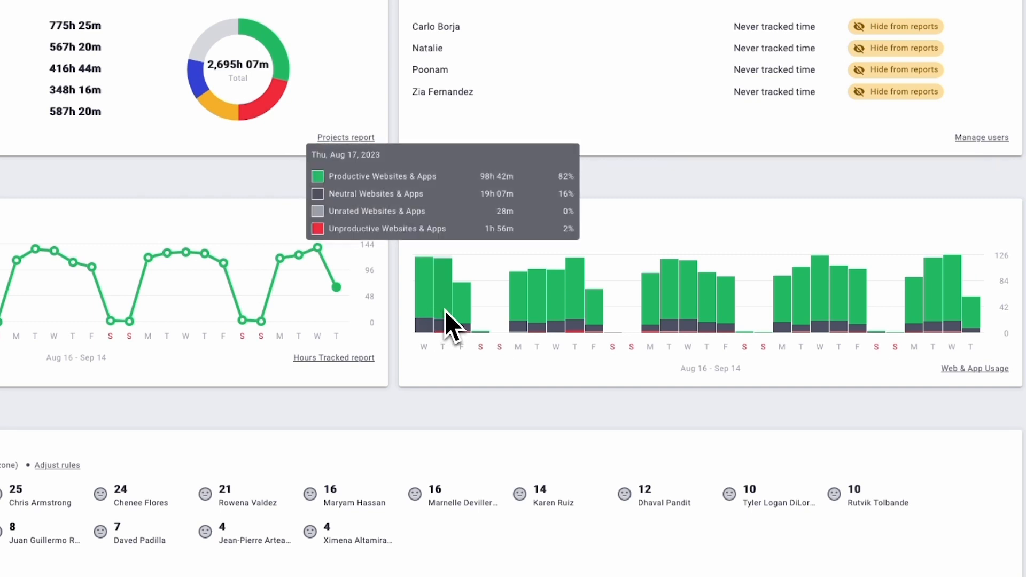